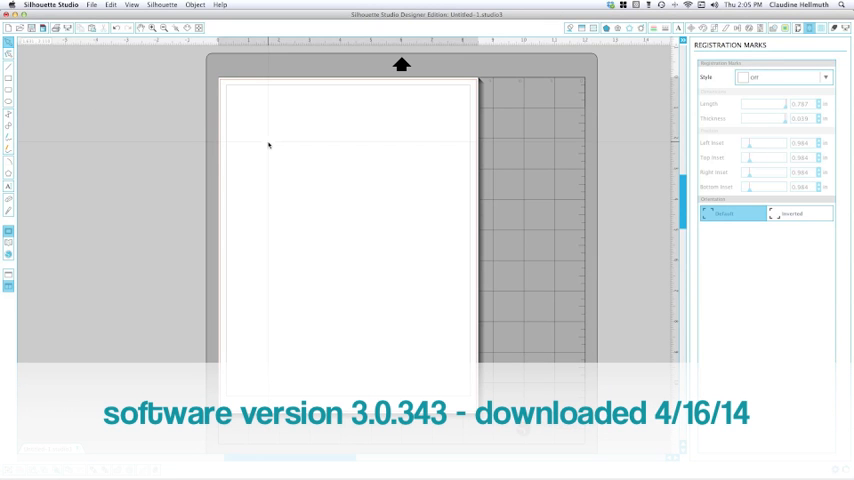
pyautogui.moveTo(290, 124)
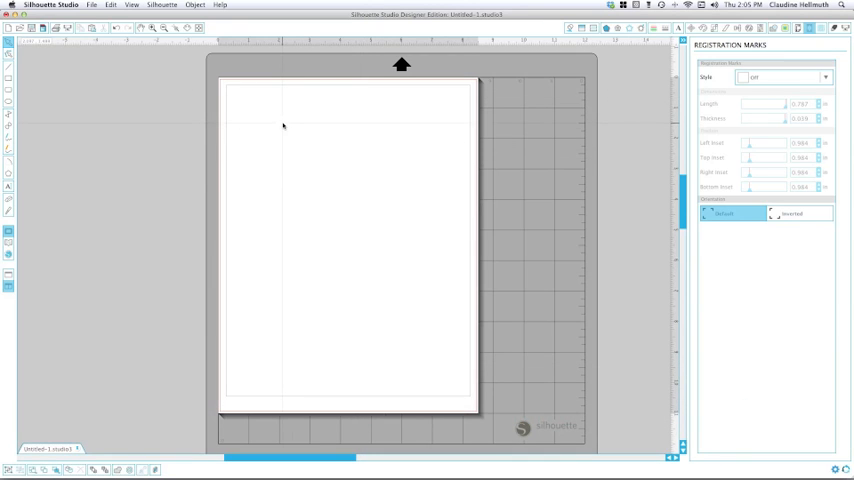
pyautogui.moveTo(397, 174)
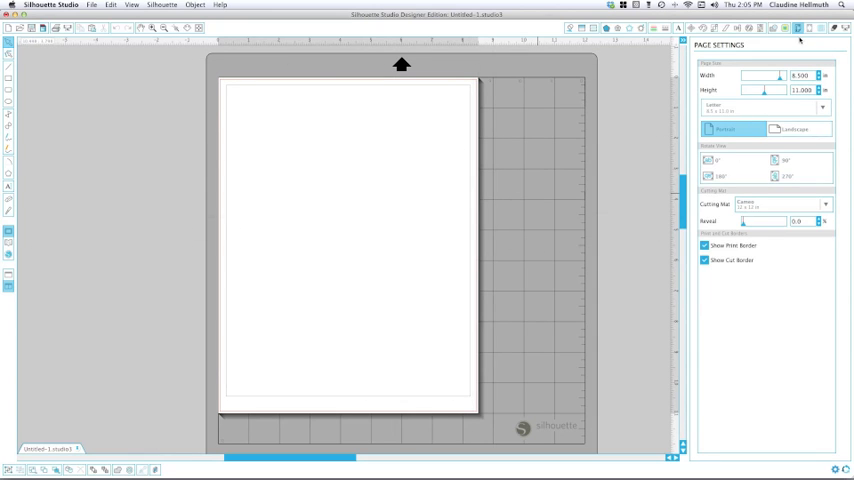
pyautogui.moveTo(799, 28)
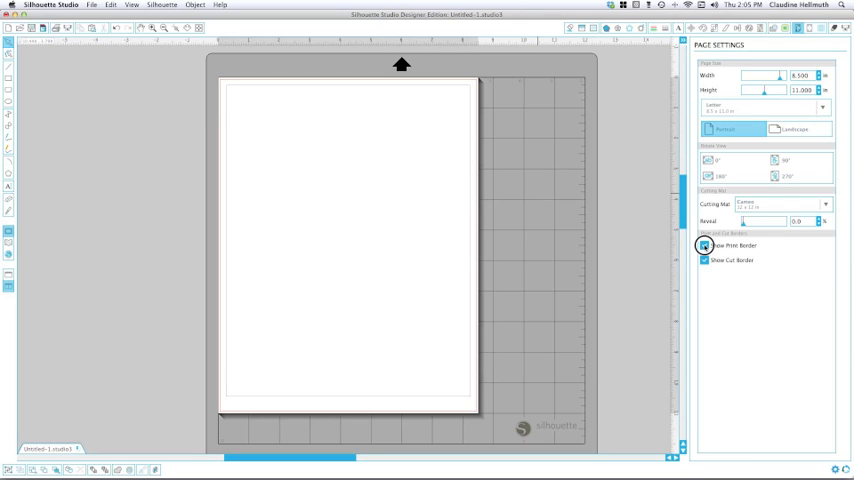
# Step: Show the print border on the blank Letter 8.5 x 11 in portrait page
pyautogui.click(704, 245)
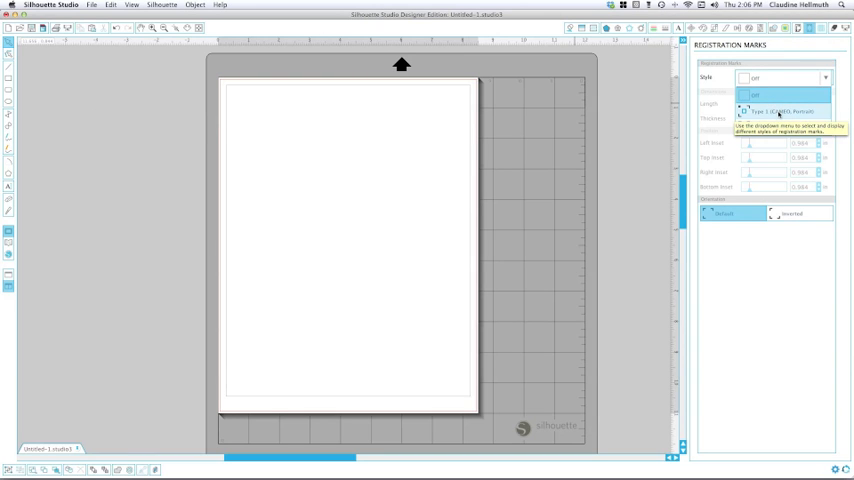
# Step: Add Type 1 (CAMEO, Portrait) registration marks with insets 0.580 left/right, 0.654 top, 0.766 bottom
pyautogui.click(785, 111)
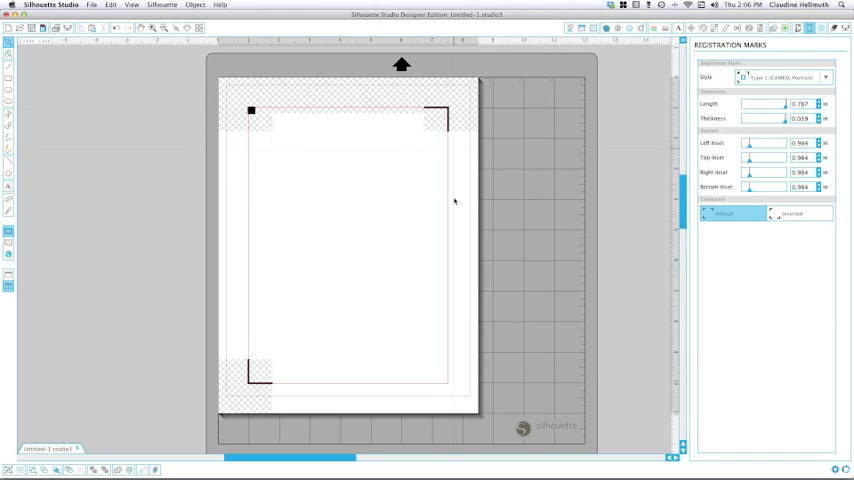
pyautogui.moveTo(463, 335)
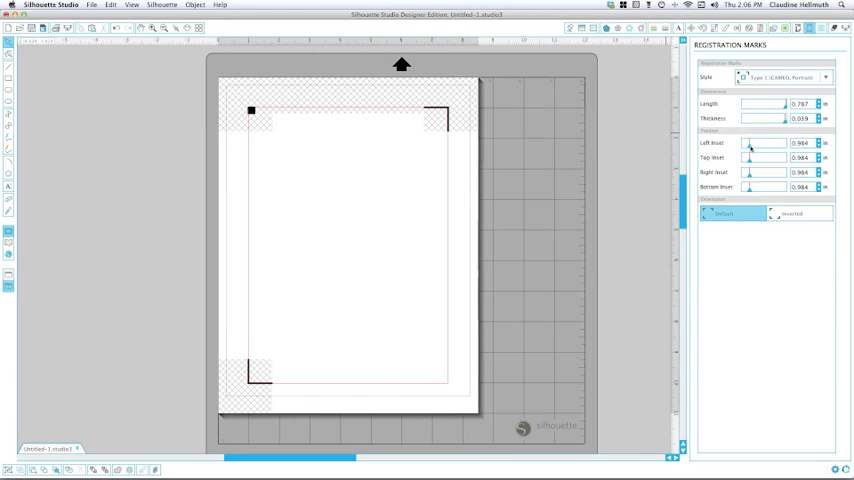
pyautogui.moveTo(765, 143); pyautogui.dragTo(742, 143)
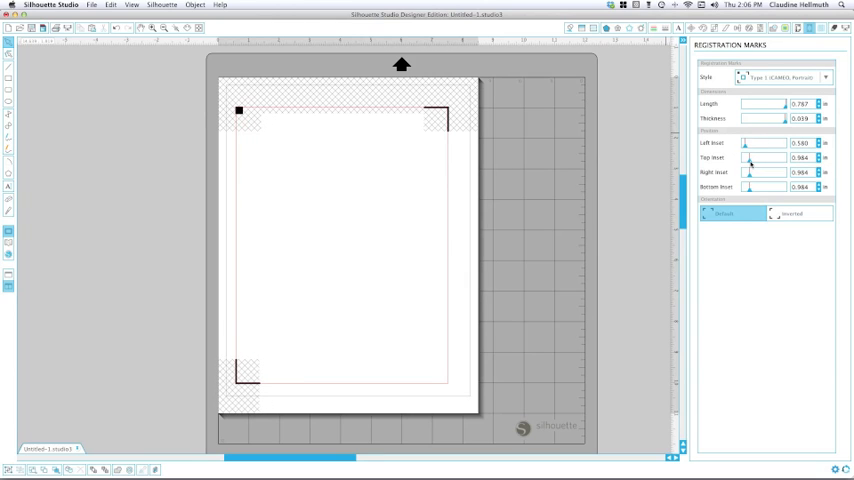
pyautogui.moveTo(748, 158); pyautogui.dragTo(748, 158)
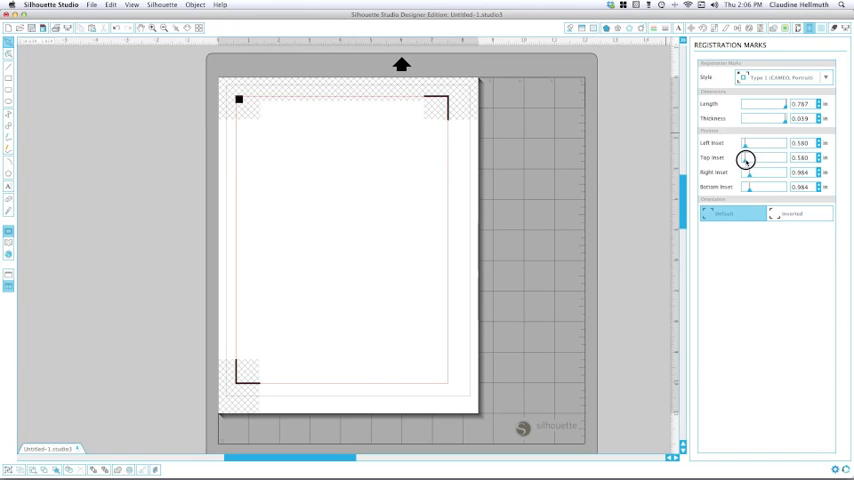
pyautogui.moveTo(745, 158); pyautogui.dragTo(752, 158)
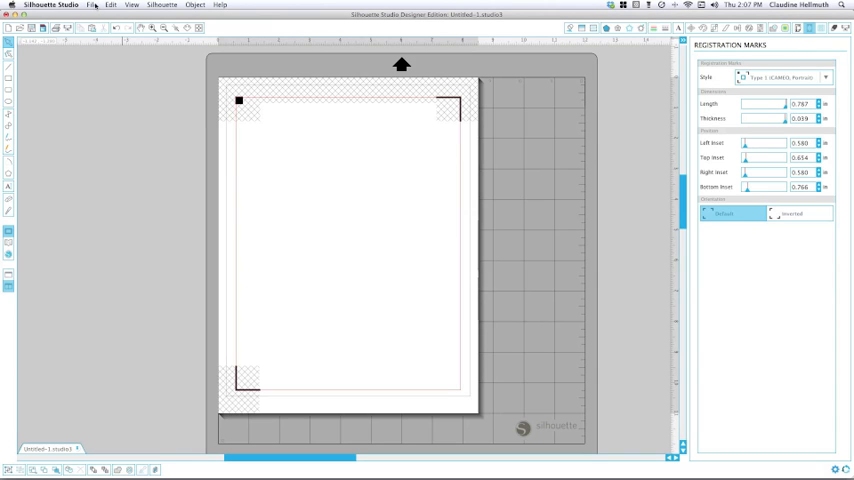
# Step: Merge leopard_eyeglasses.svg onto the page inside the registration marks
pyautogui.click(92, 5)
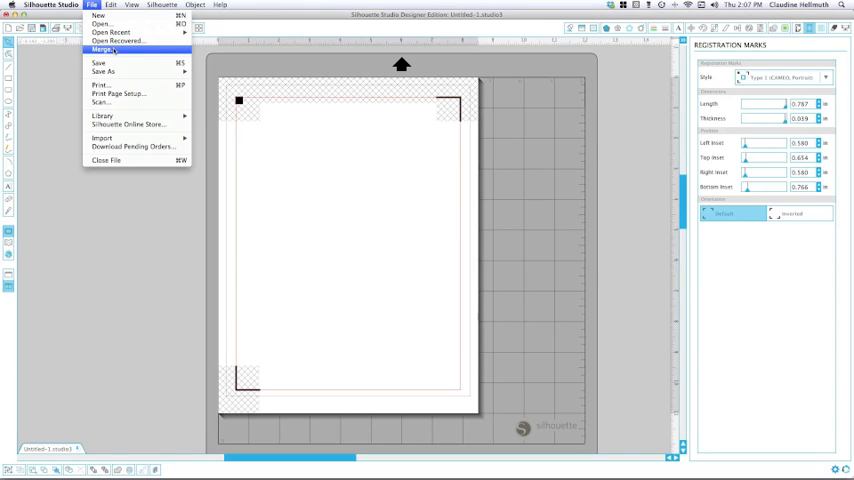
pyautogui.click(104, 50)
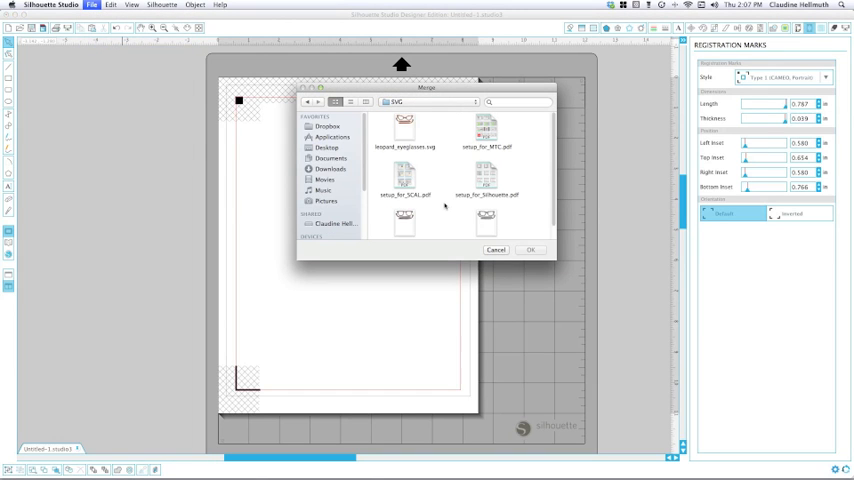
pyautogui.click(404, 125)
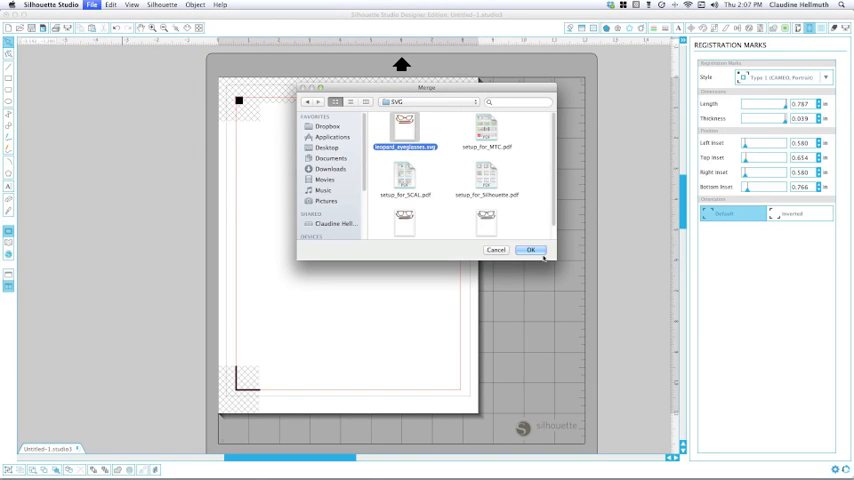
pyautogui.click(531, 249)
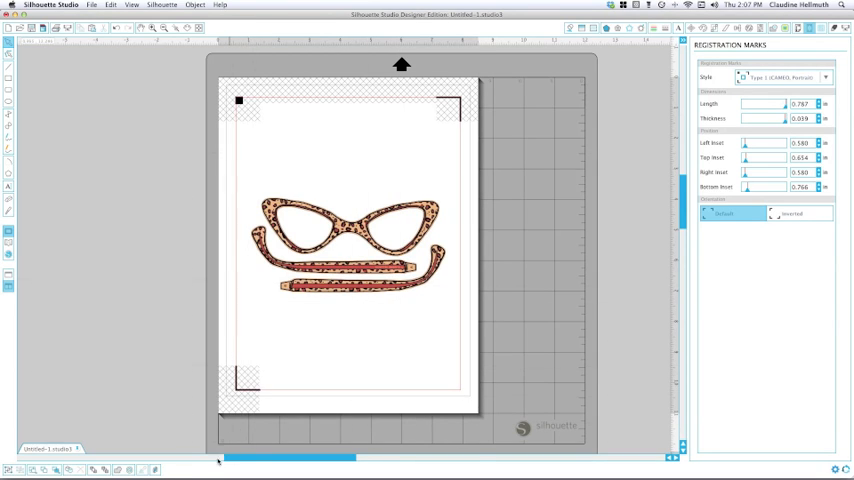
pyautogui.moveTo(153, 470)
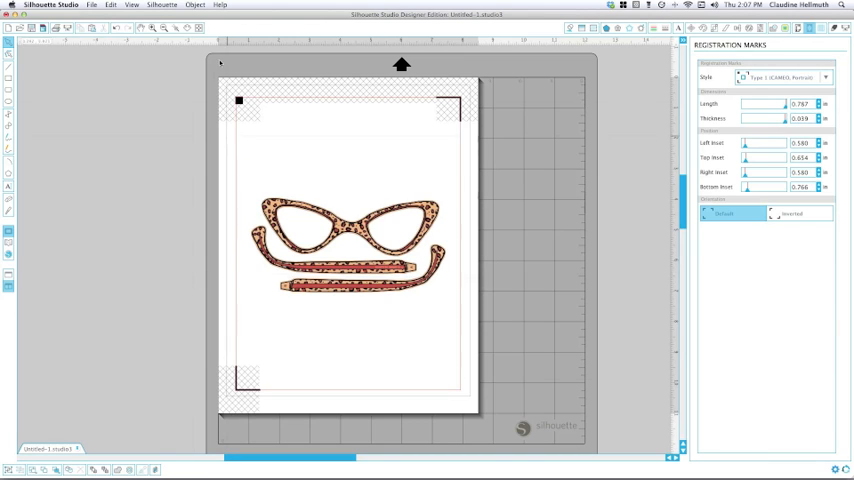
# Step: Show the Layers list with image, outlines and fold_lines sublayers, toggling the image layer's visibility
pyautogui.click(110, 5)
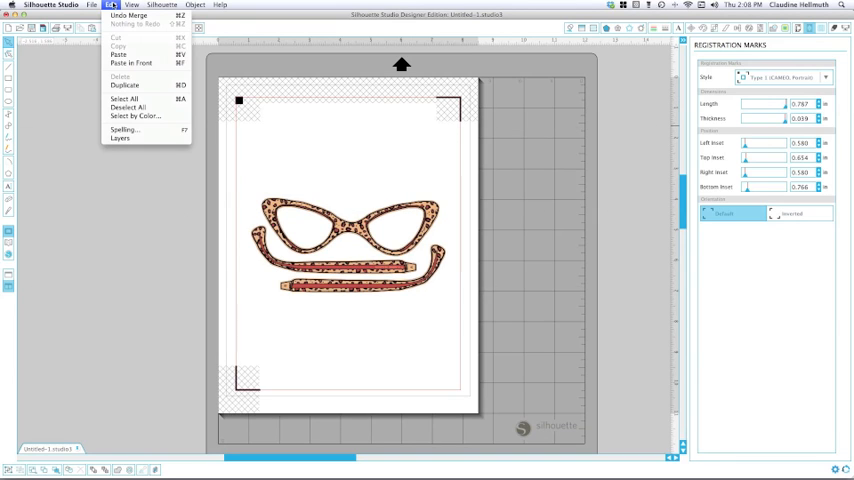
pyautogui.moveTo(119, 138)
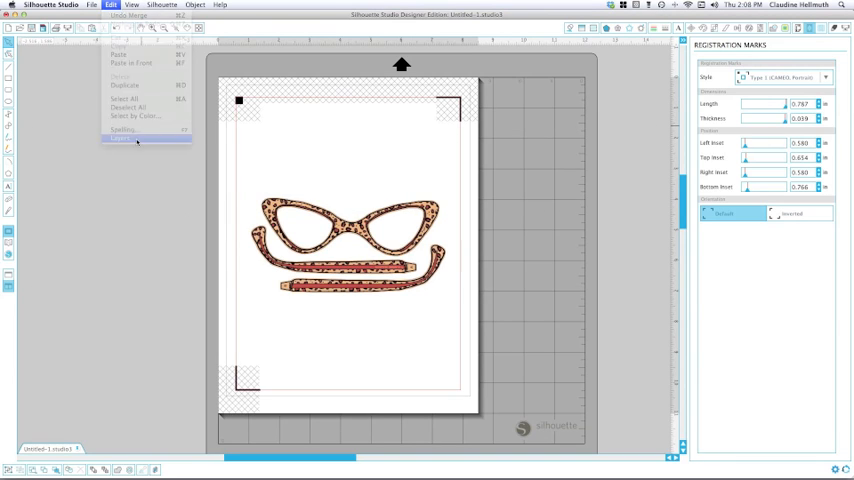
pyautogui.click(120, 139)
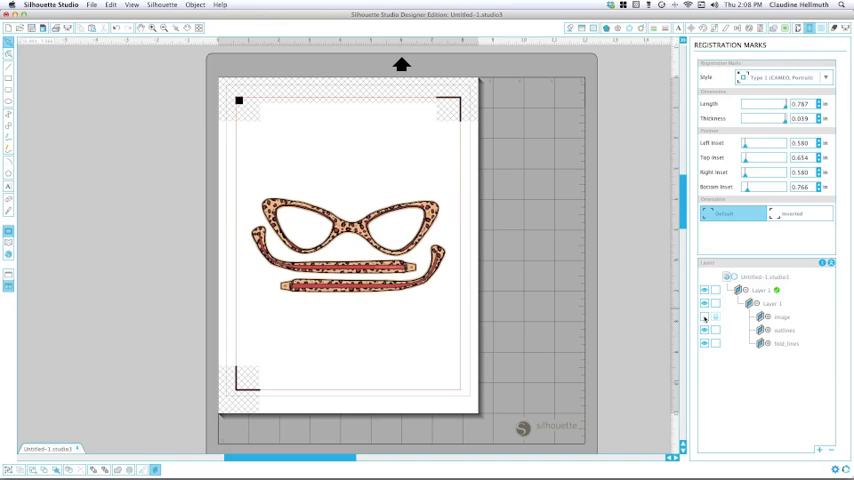
pyautogui.click(705, 317)
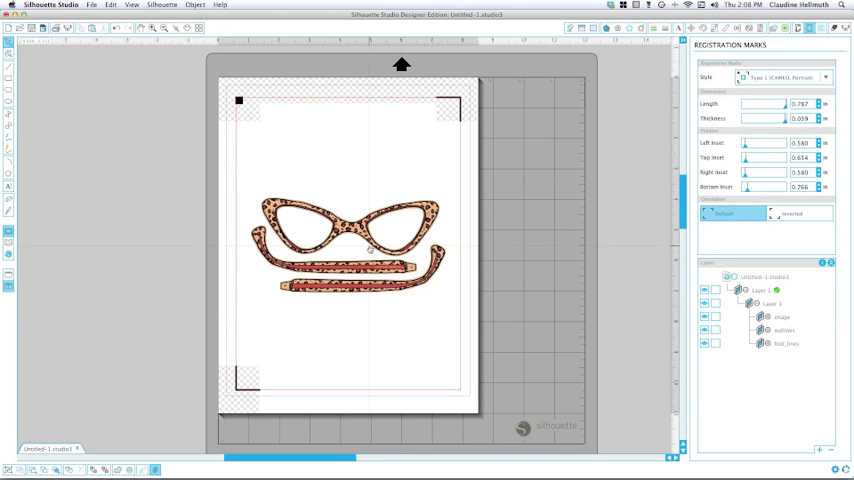
pyautogui.click(773, 303)
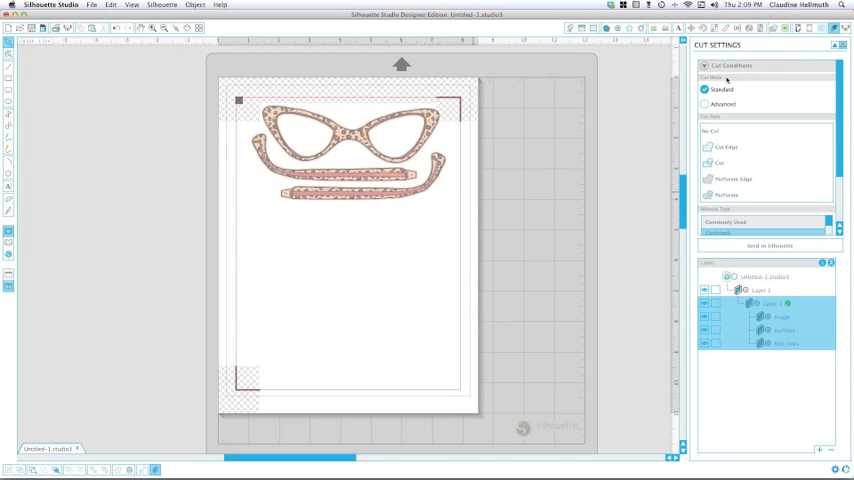
pyautogui.moveTo(760, 106)
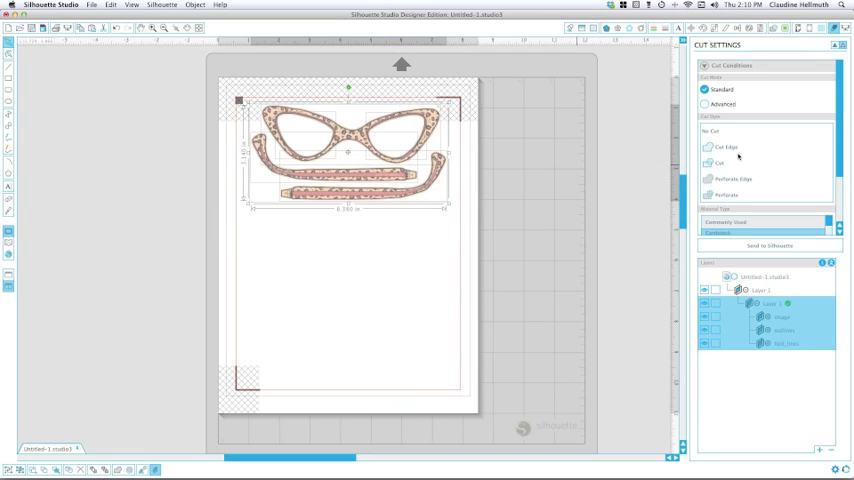
# Step: Try cut-edge and no-cut on the selected design, then switch Cut Settings to Advanced mode
pyautogui.click(718, 163)
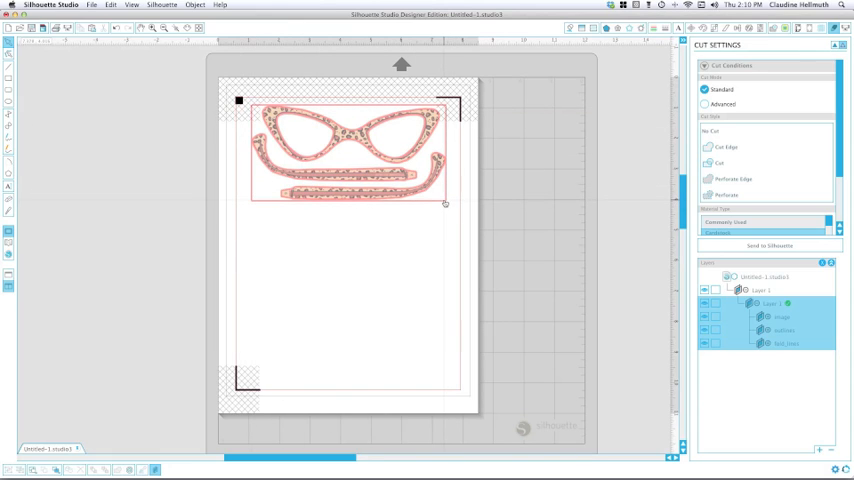
pyautogui.moveTo(443, 201)
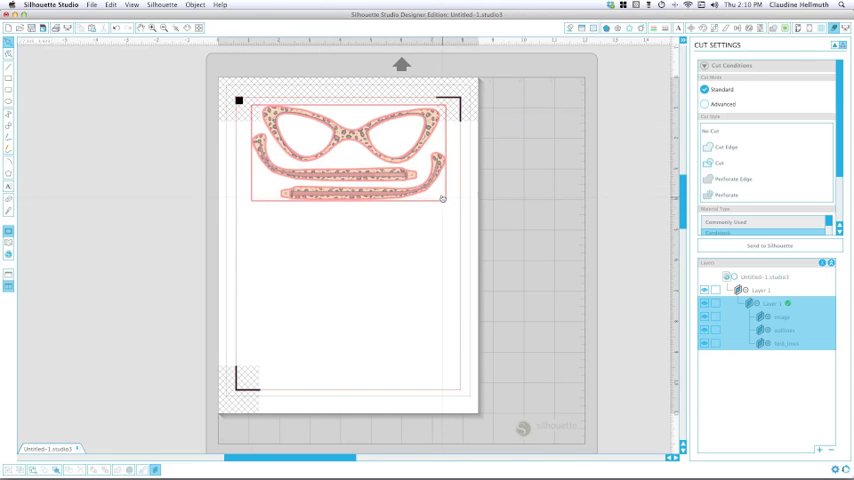
pyautogui.click(719, 162)
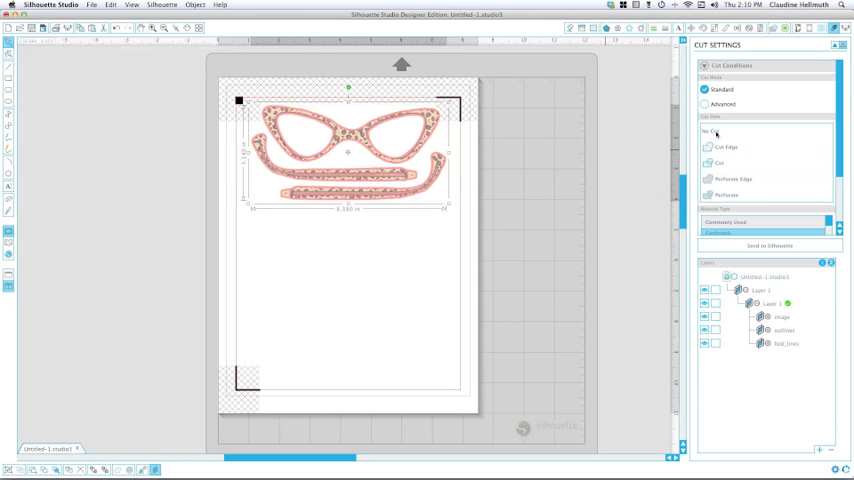
pyautogui.click(537, 268)
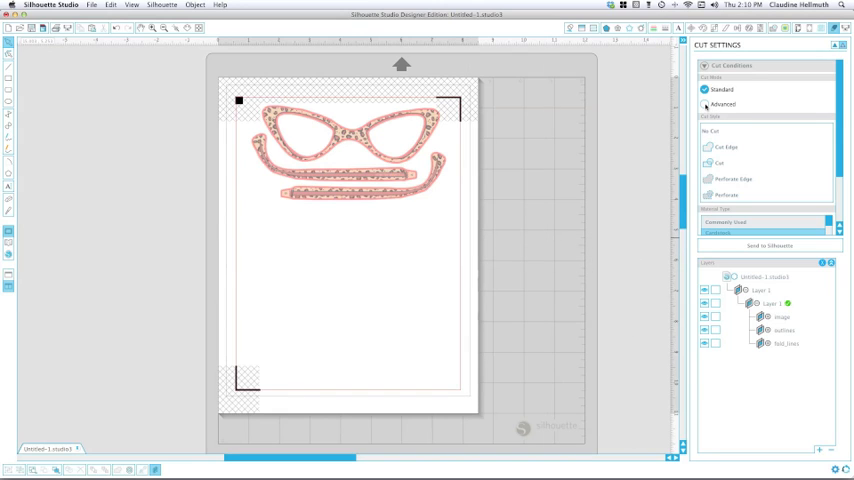
pyautogui.click(706, 104)
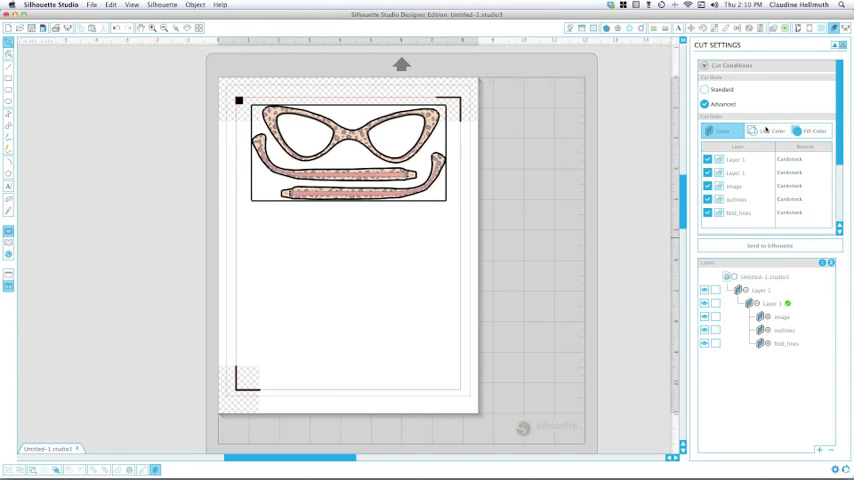
# Step: View cut order by line colour, return to Layer view and exclude the leopard image layer from cutting
pyautogui.click(814, 131)
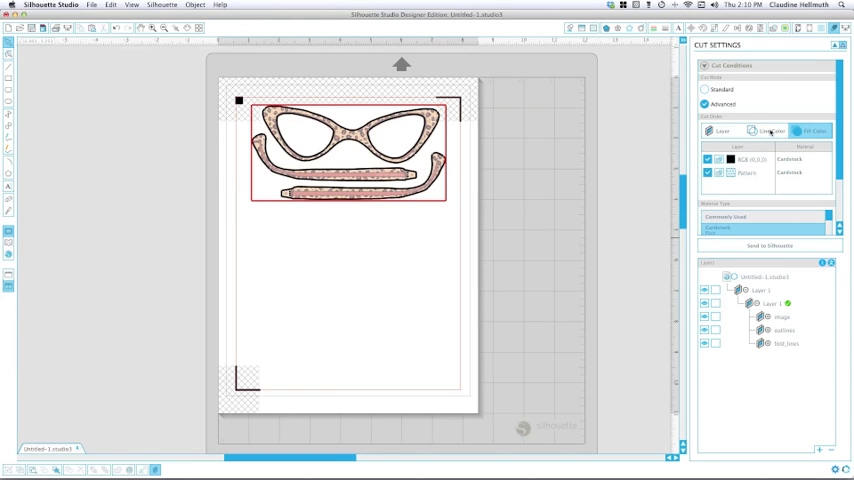
pyautogui.click(719, 131)
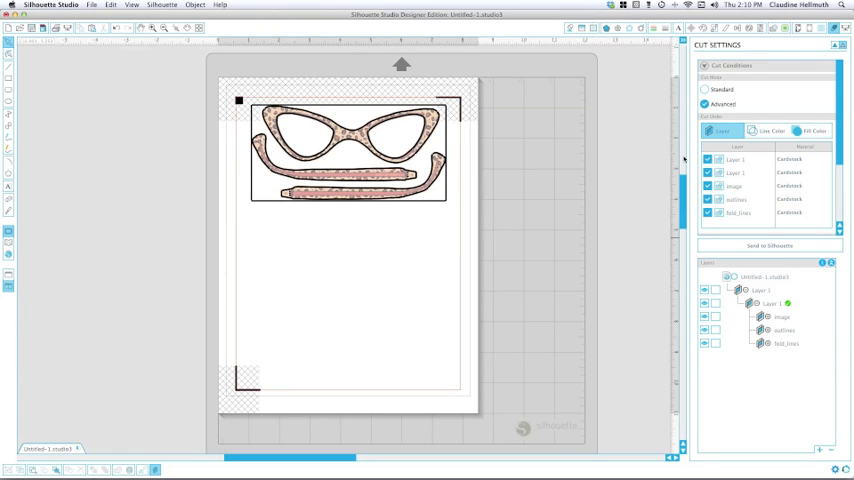
pyautogui.click(707, 186)
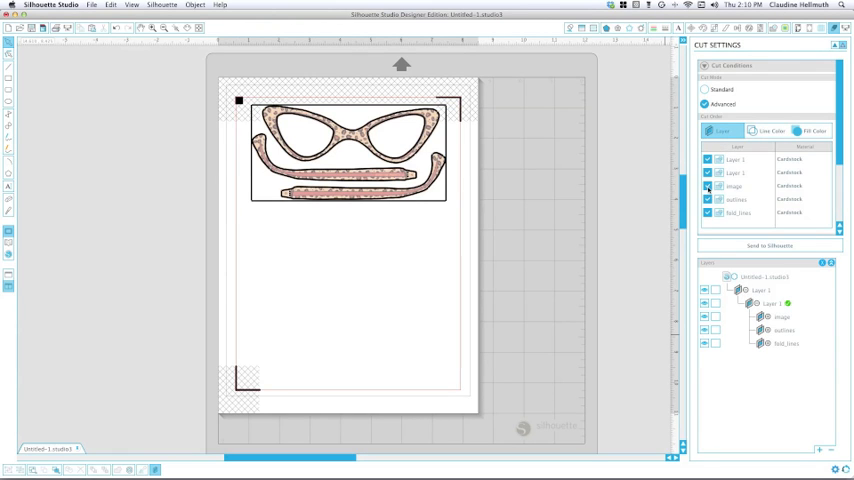
pyautogui.click(735, 186)
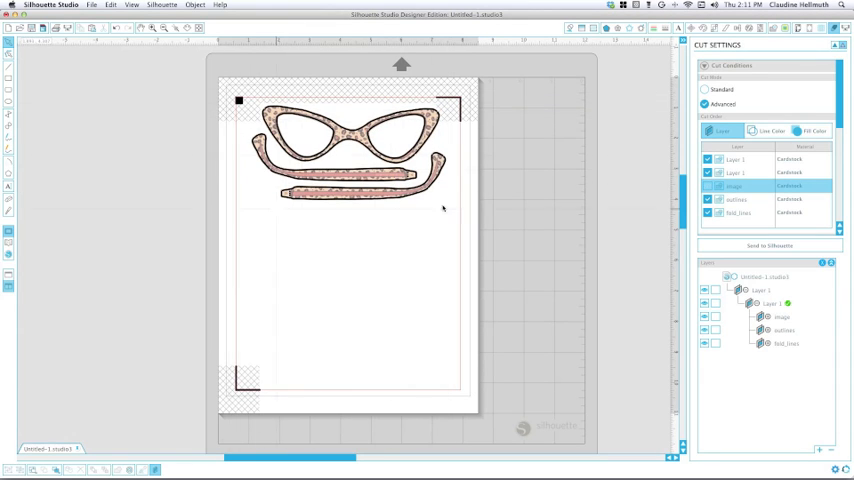
pyautogui.moveTo(536, 202)
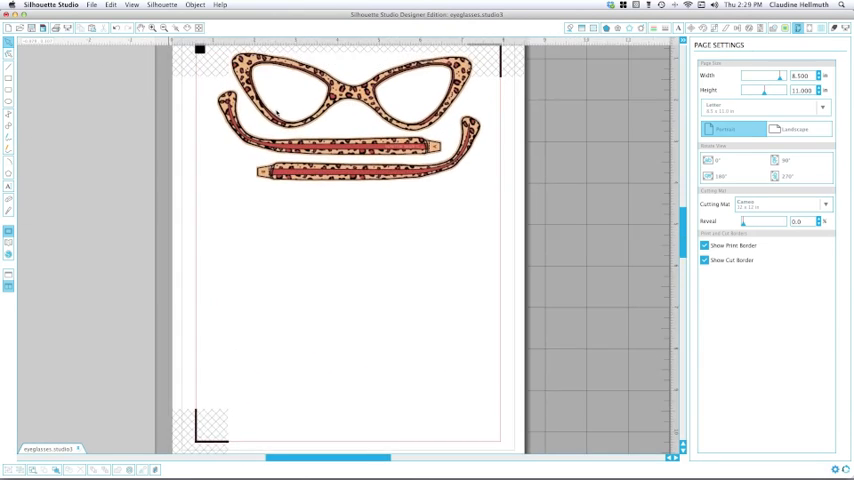
# Step: Zoom into the leopard temple pieces and check Advanced then Standard cut mode with Copy Paper material
pyautogui.click(150, 28)
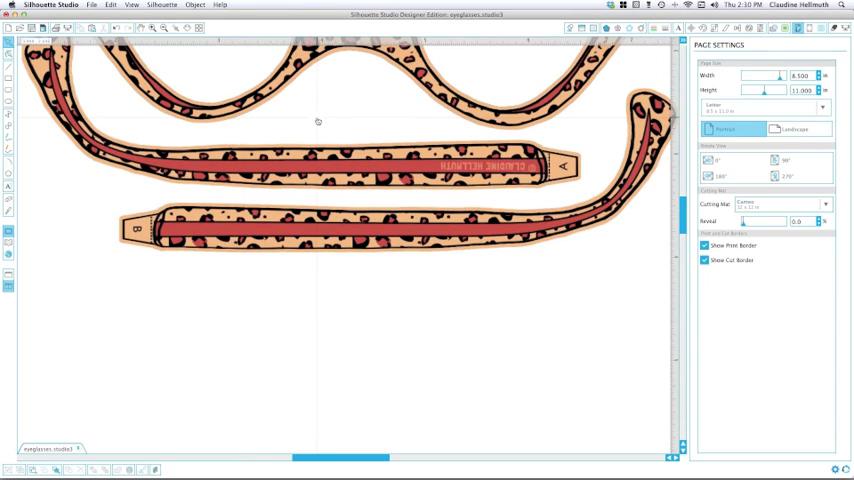
pyautogui.moveTo(315, 117)
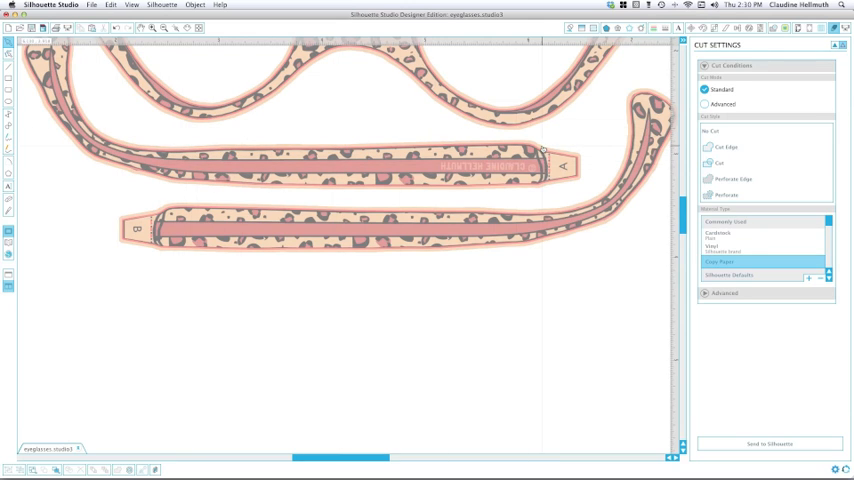
pyautogui.moveTo(434, 145)
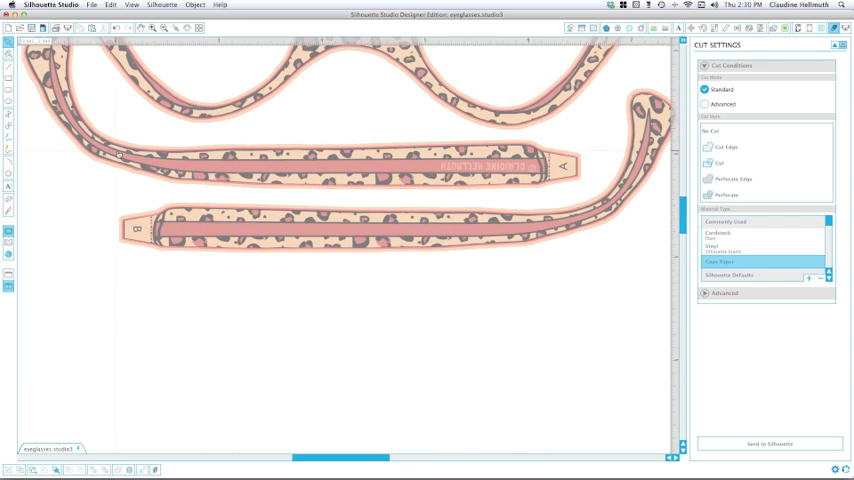
pyautogui.click(705, 104)
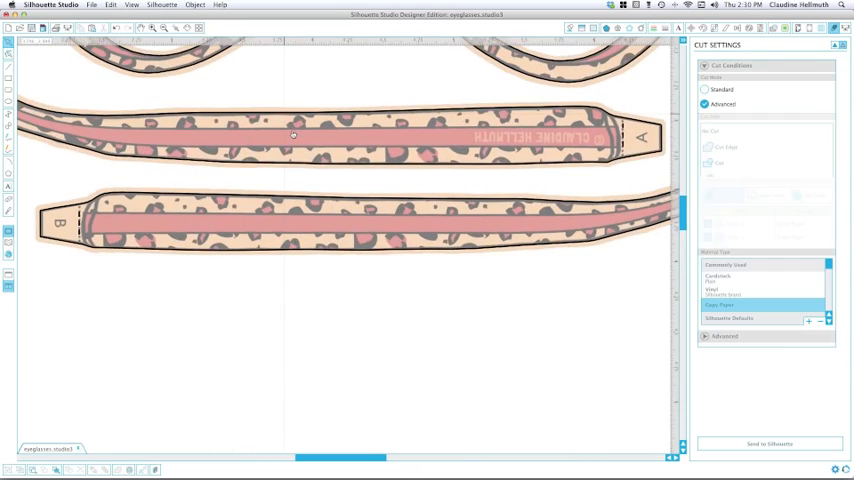
pyautogui.click(706, 89)
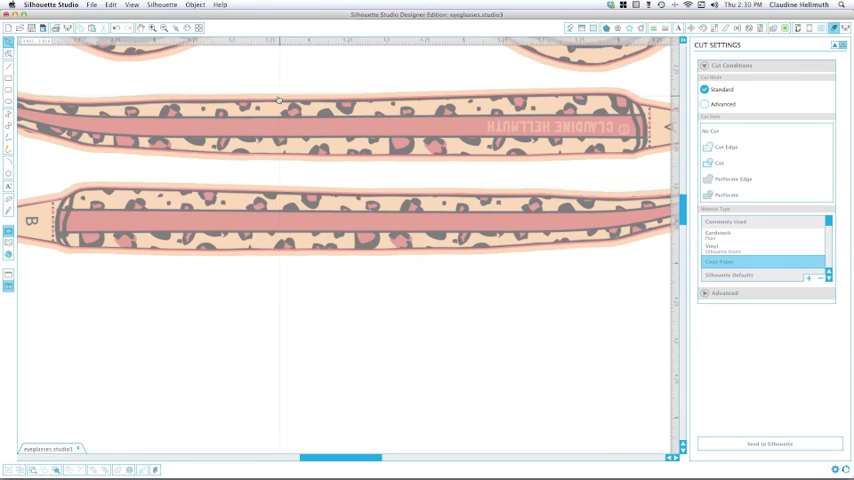
pyautogui.moveTo(267, 162)
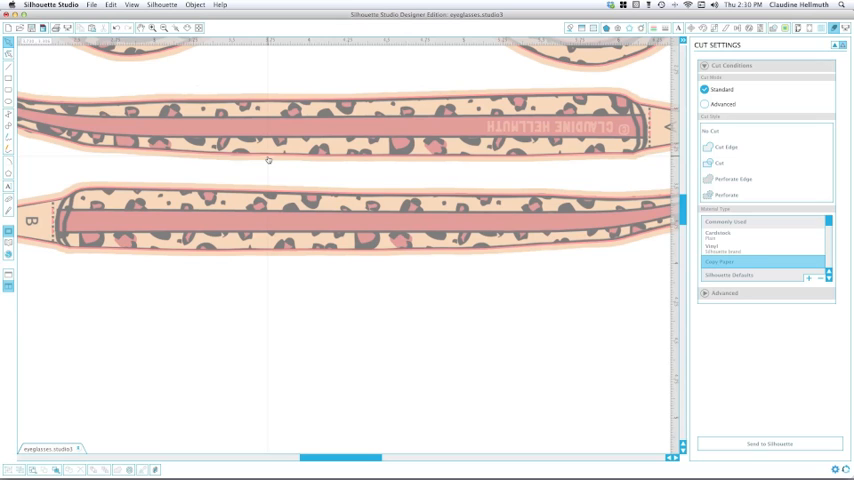
pyautogui.moveTo(321, 160)
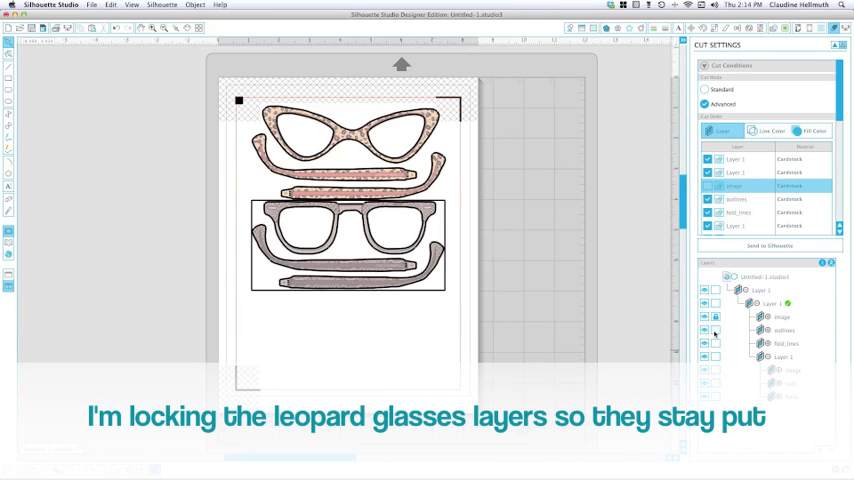
# Step: Lock the leopard glasses layers and make the grey glasses layer active
pyautogui.click(716, 330)
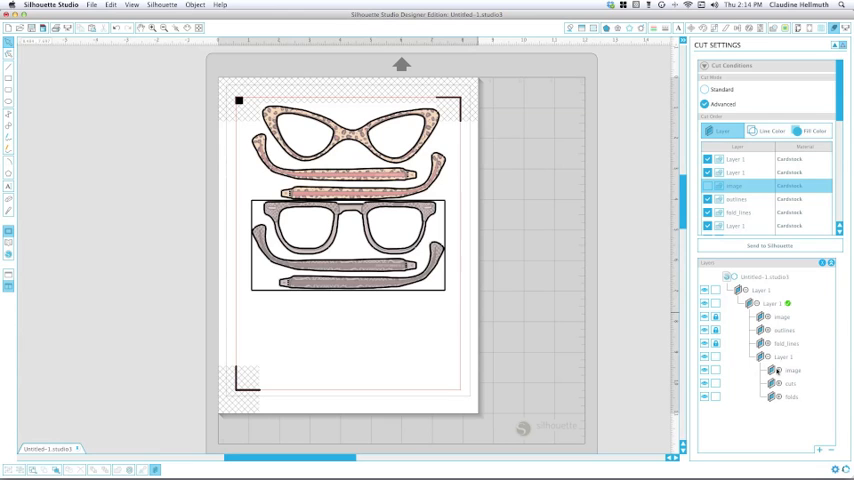
pyautogui.click(785, 356)
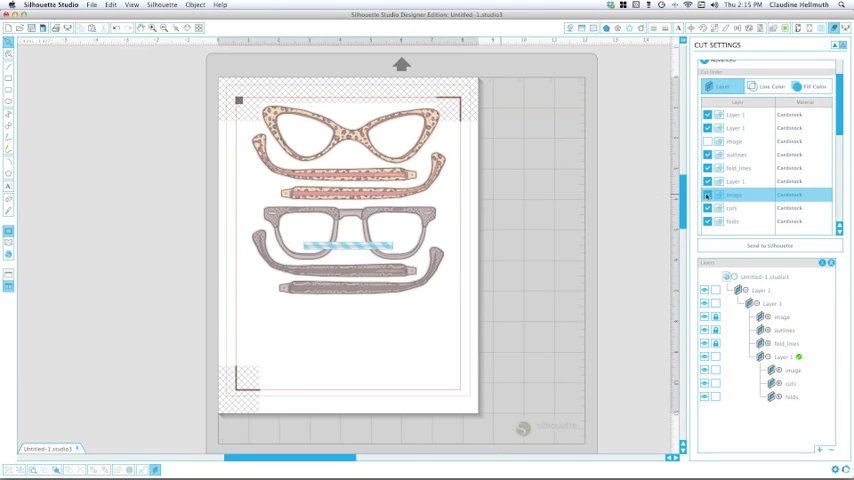
# Step: Exclude the grey glasses image layer from cutting and return Cut Mode to Standard
pyautogui.click(707, 194)
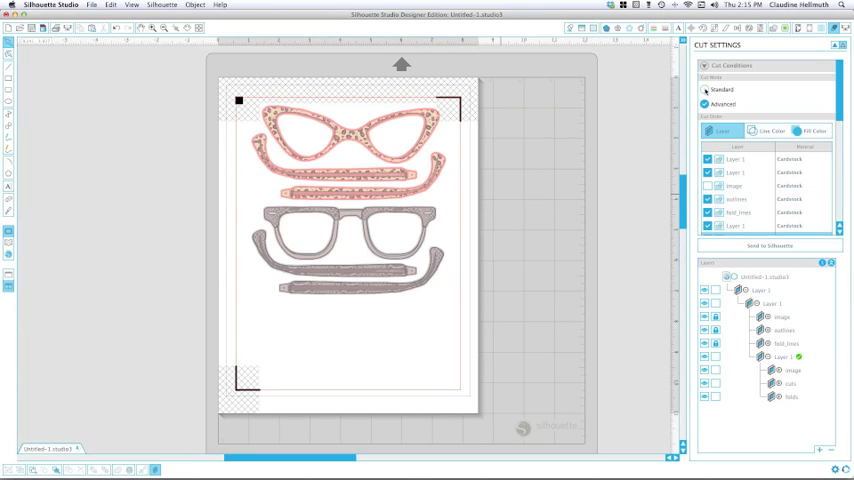
pyautogui.click(706, 89)
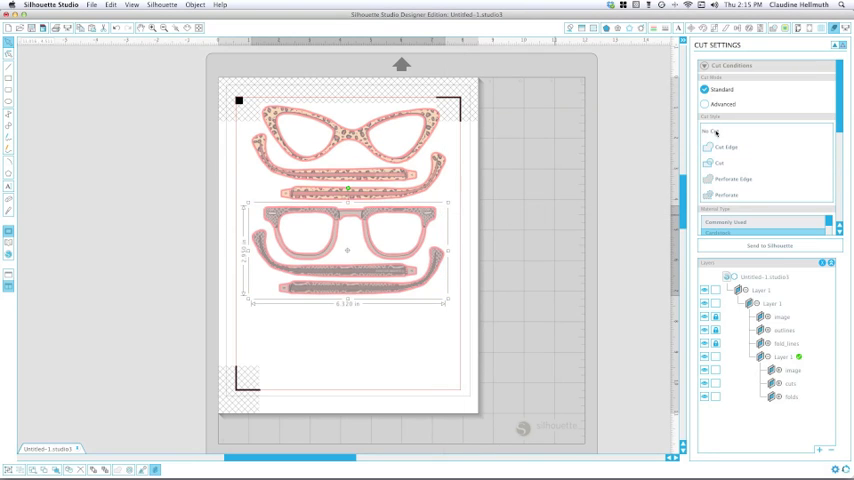
pyautogui.click(584, 195)
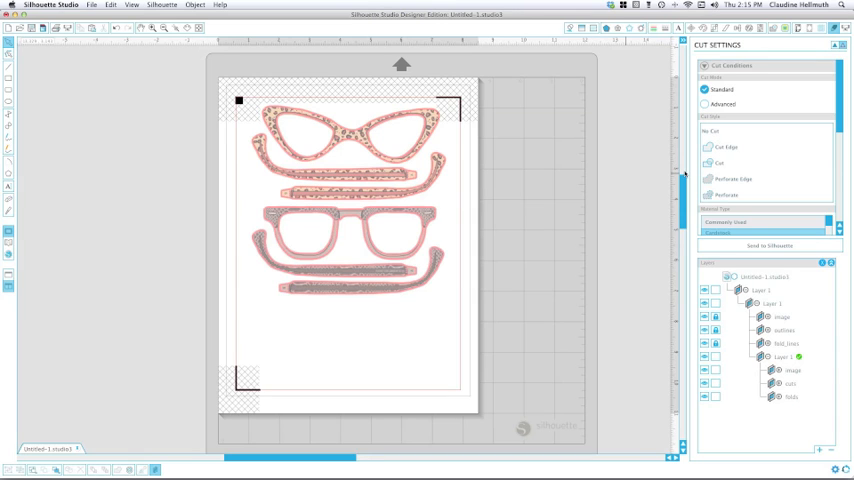
pyautogui.moveTo(576, 179)
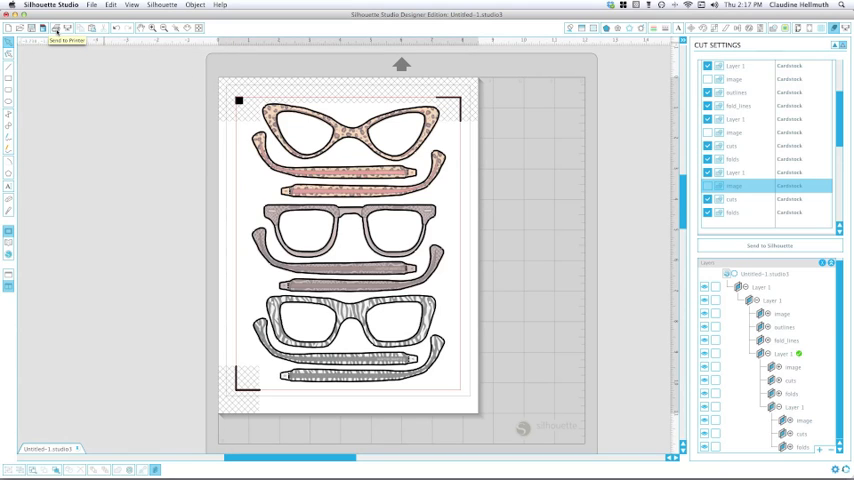
# Step: Print the Letter page on the Canon printer with the high-quality preset
pyautogui.click(67, 40)
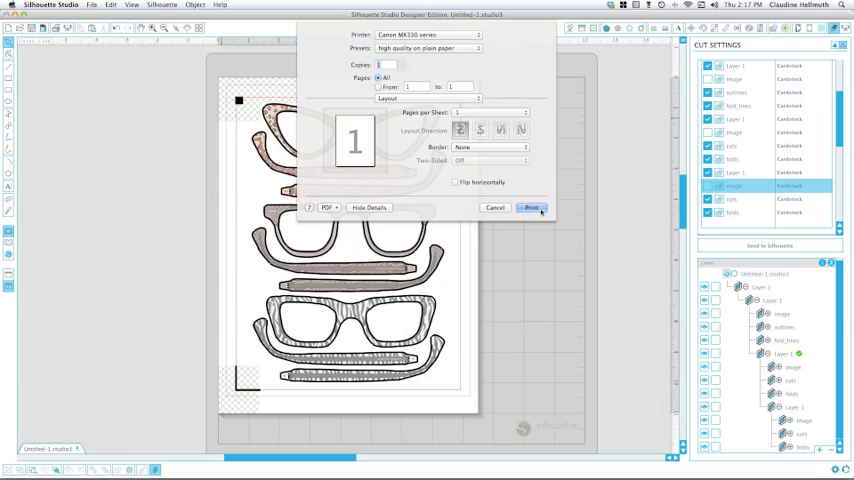
pyautogui.click(531, 207)
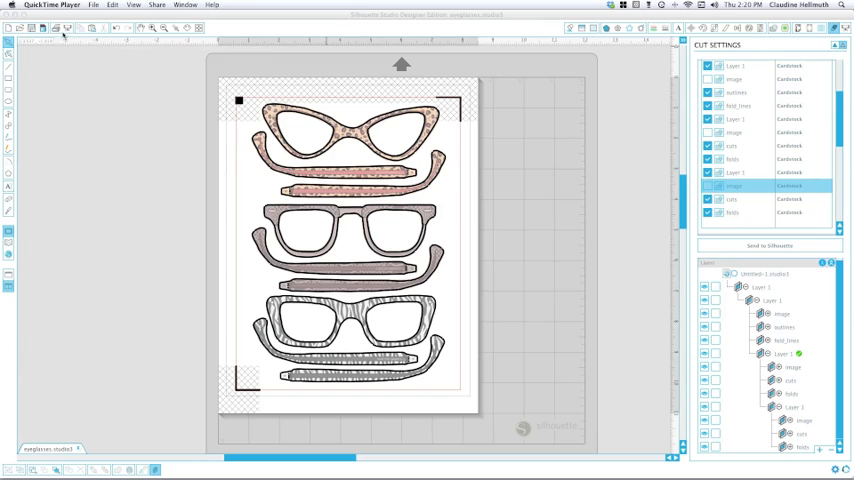
pyautogui.moveTo(68, 32)
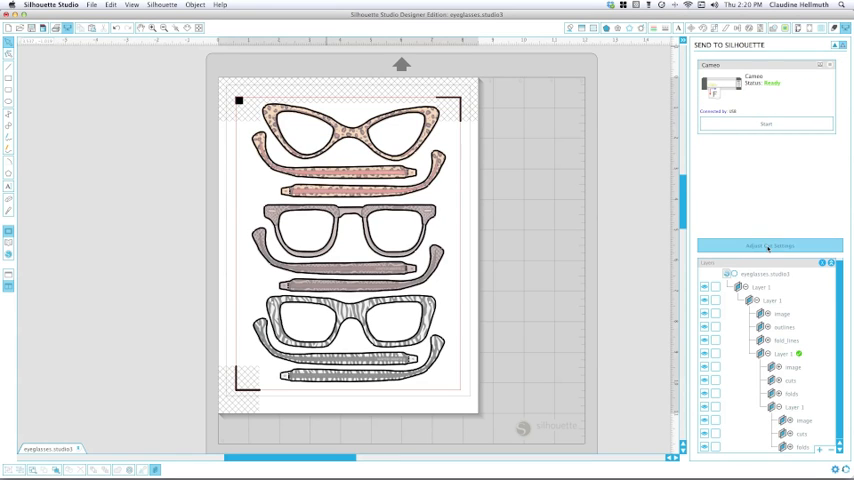
# Step: Review the cut settings and send the eyeglasses job to the CAMEO to start registering
pyautogui.click(769, 246)
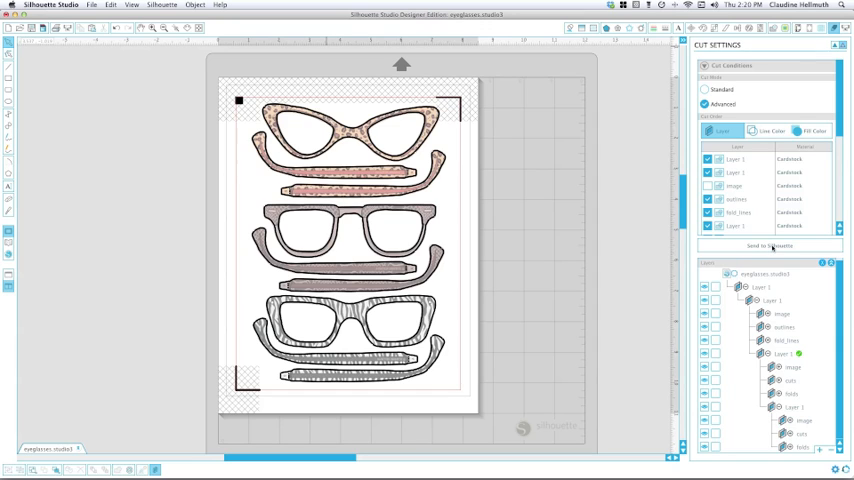
pyautogui.click(767, 246)
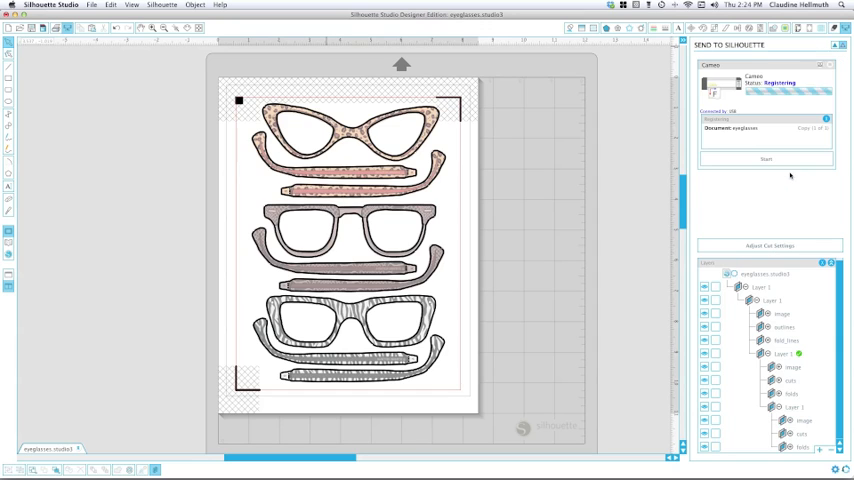